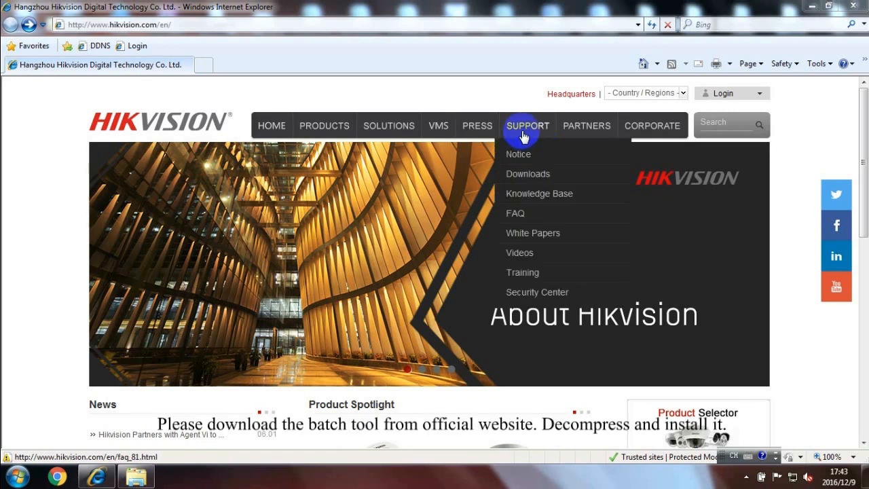
Download Batch Configuration Tool V2.0.0.2 from the Hikvision Support Tools downloads page.
click(527, 173)
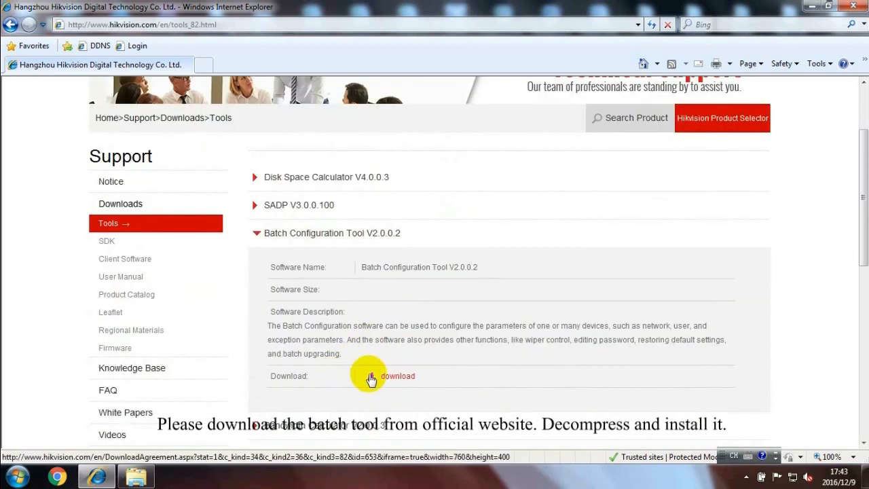
click(397, 375)
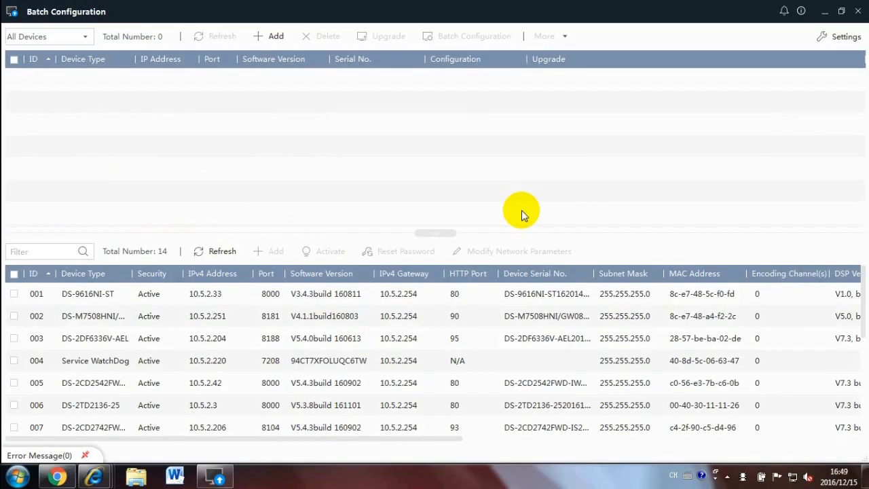
Add cameras 005 and 007 (DS-2CD2742FWD-IS, DS-2CD2542FWD-IWS) to the managed list with their password.
click(15, 427)
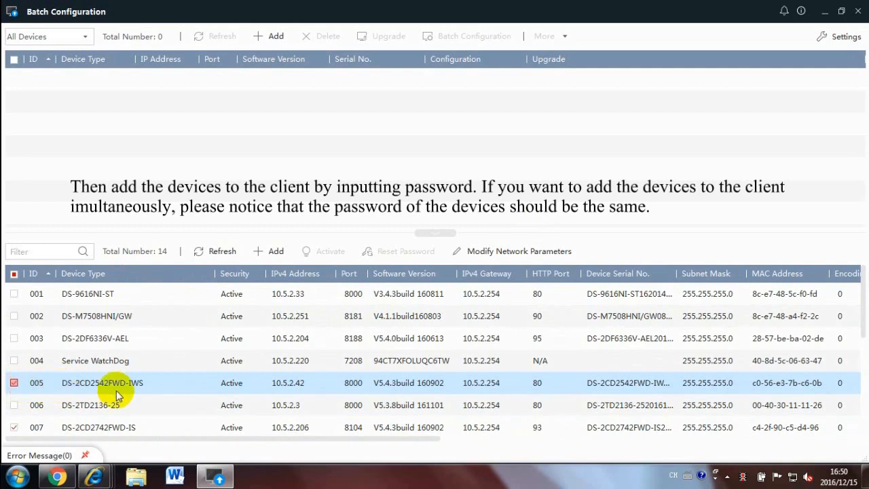
click(267, 251)
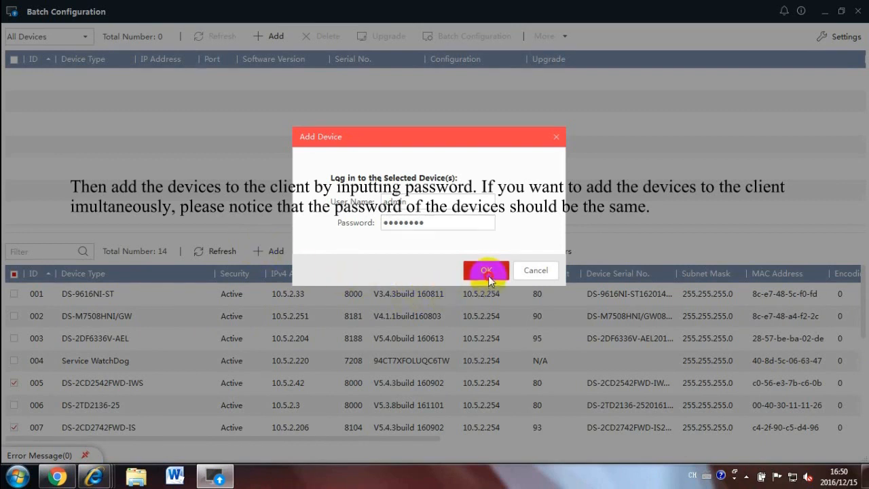
click(485, 270)
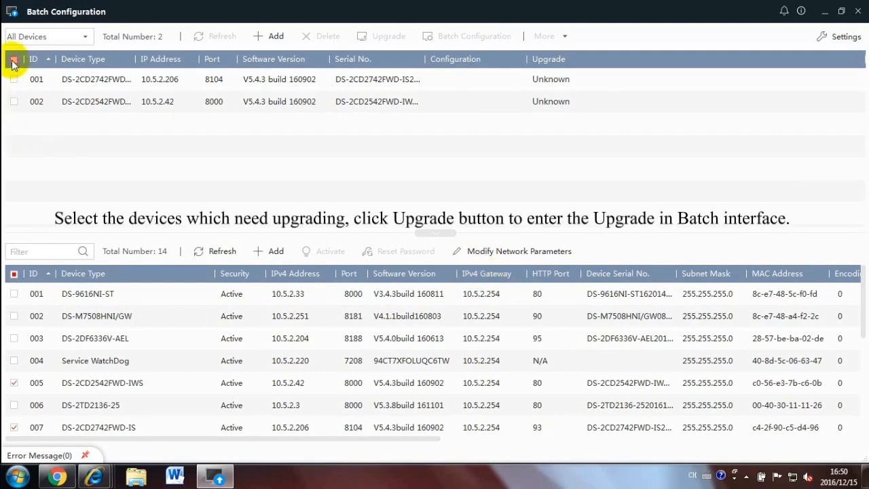
Start a batch upgrade of both added cameras using the digicap.dav firmware file.
click(14, 59)
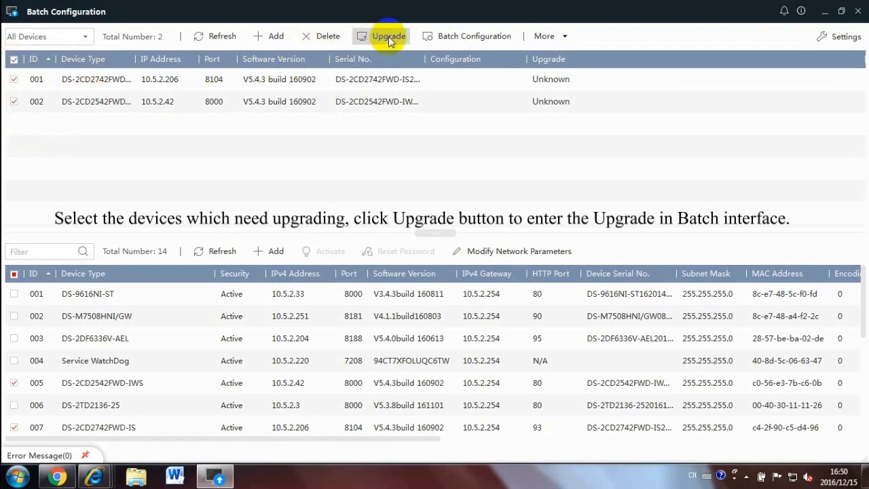
click(386, 36)
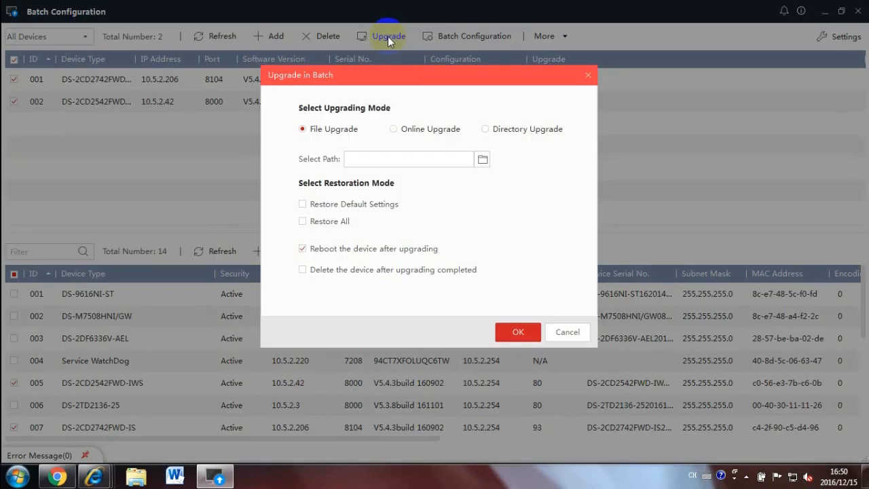
click(481, 158)
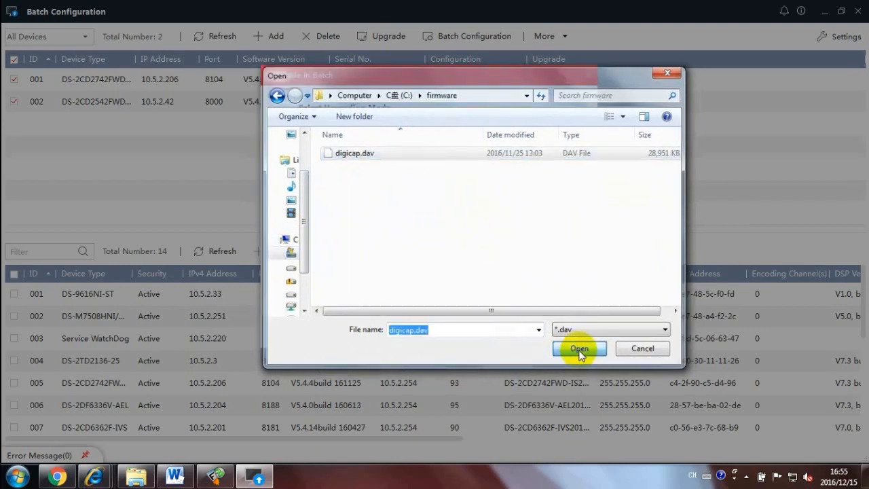
click(579, 348)
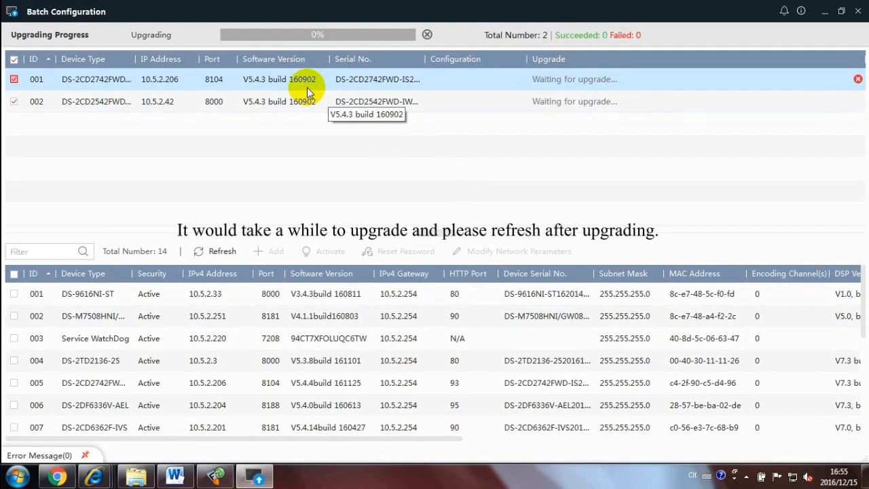
mouse_move(341, 89)
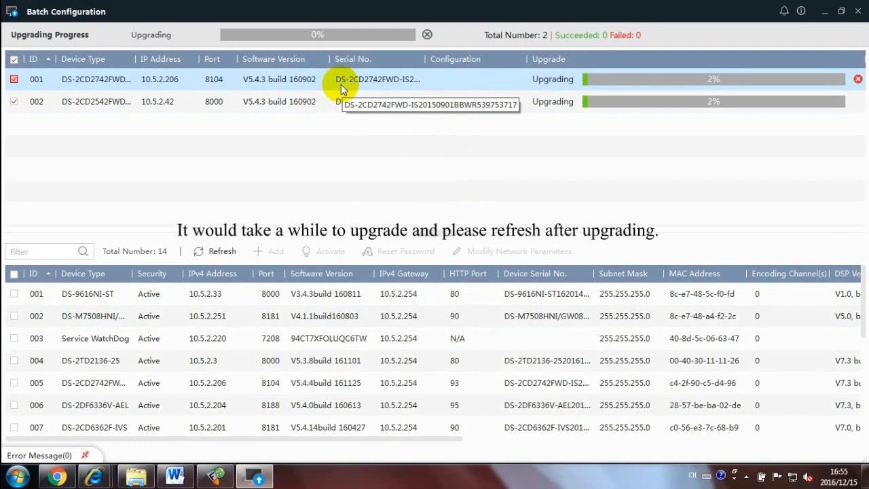
mouse_move(674, 144)
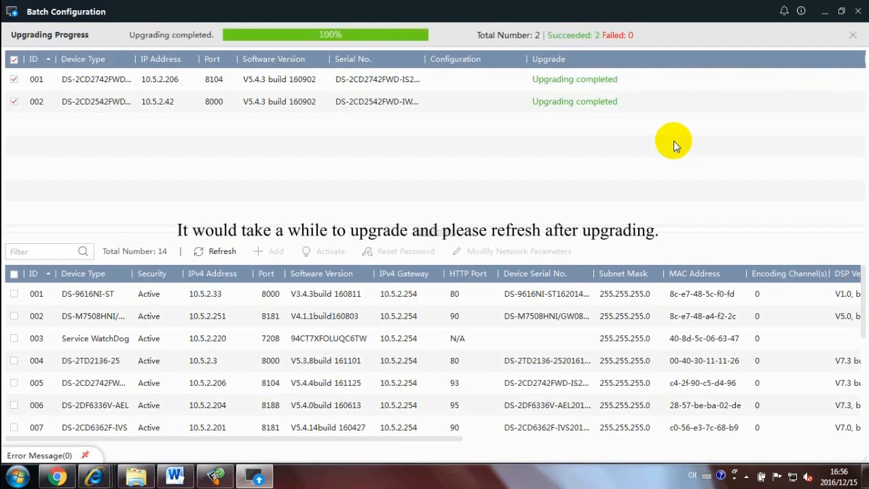
Close the finished upgrade progress and refresh to show software version V5.4.4 build 161125.
click(222, 36)
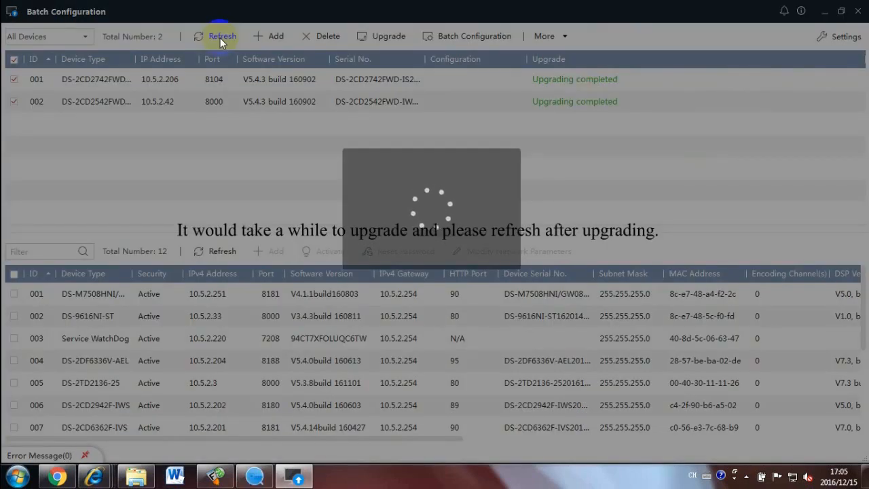
click(222, 36)
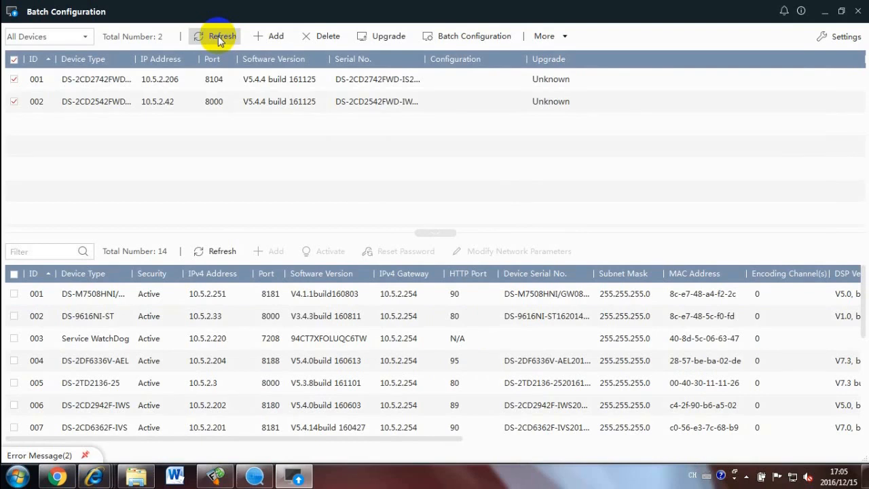
click(382, 36)
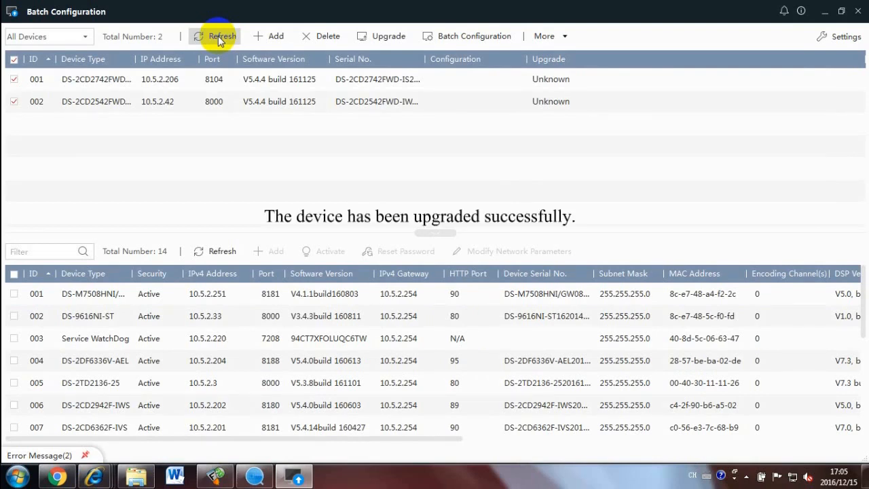